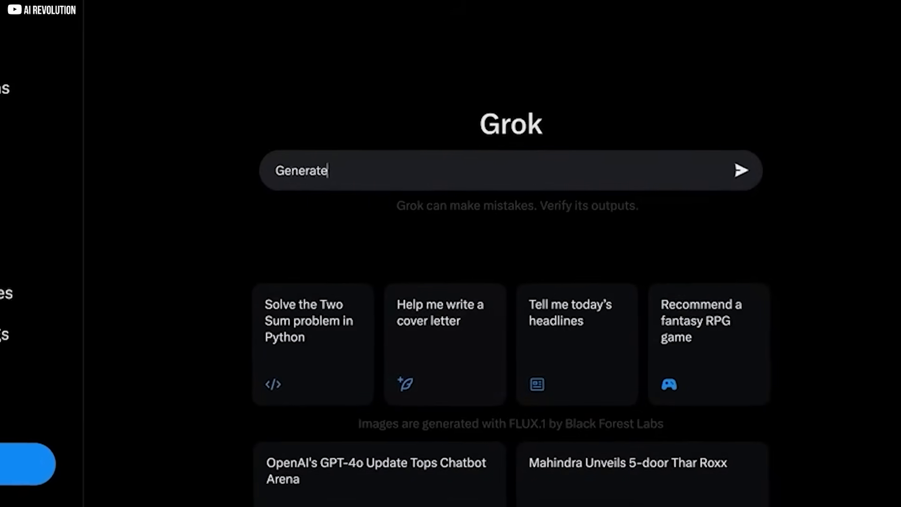
- Focus the Grok prompt box to begin a new request starting with "Generate"
click(741, 170)
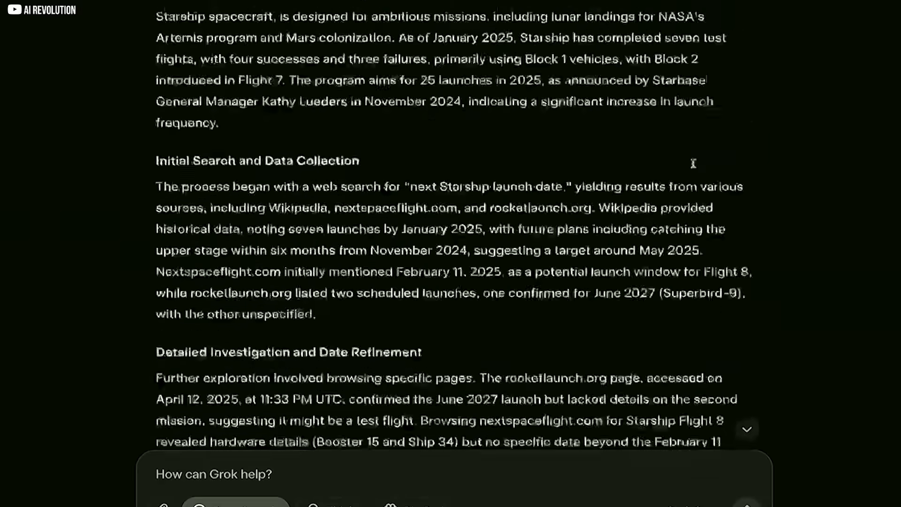